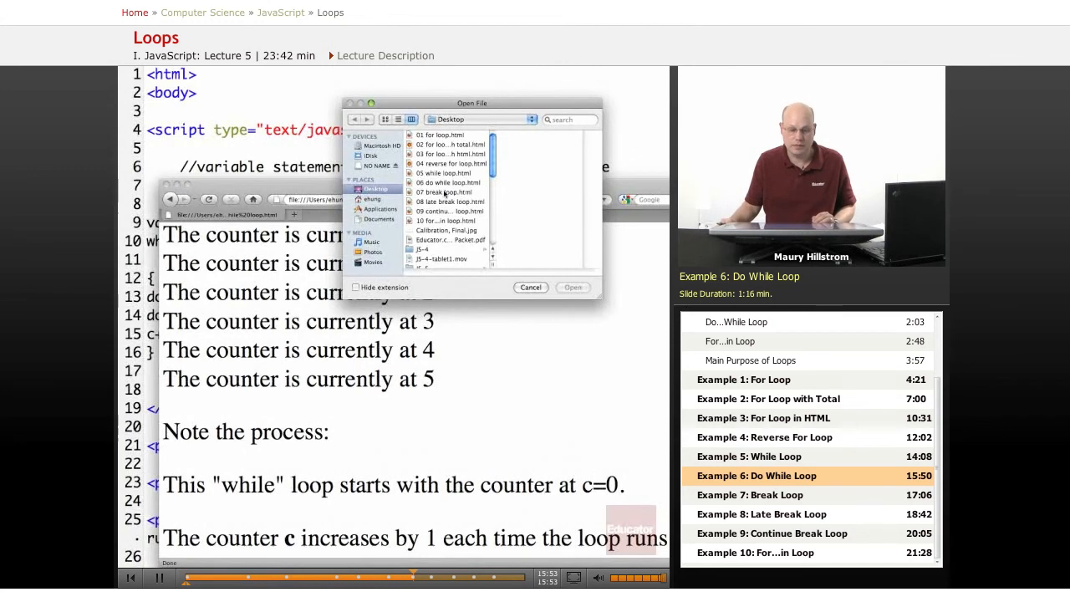
# Load the do-while loop HTML example so its JavaScript source shows in the editor
pyautogui.click(449, 182)
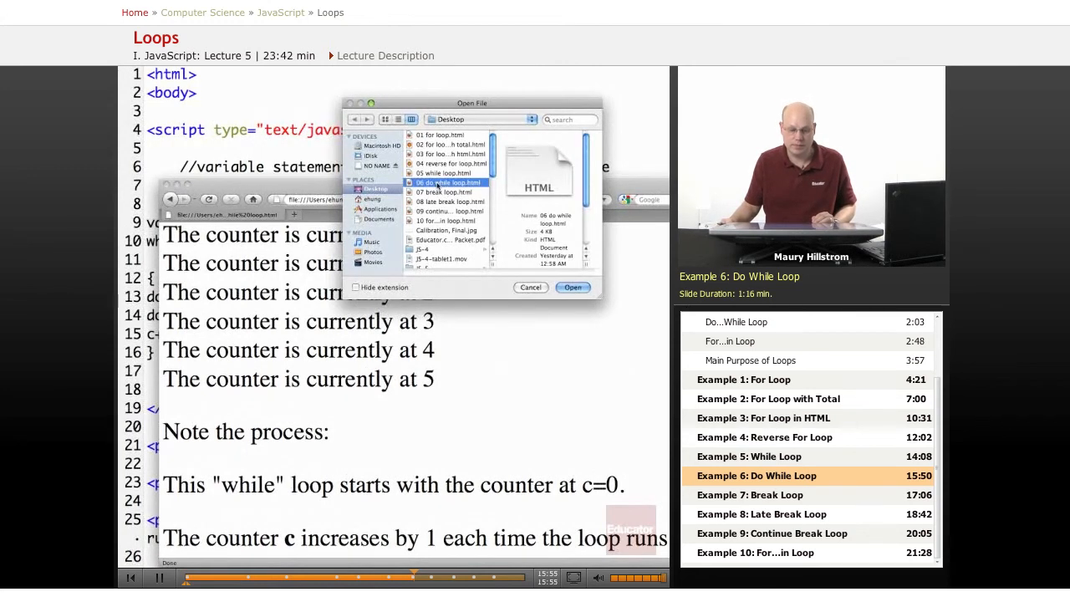
pyautogui.click(572, 288)
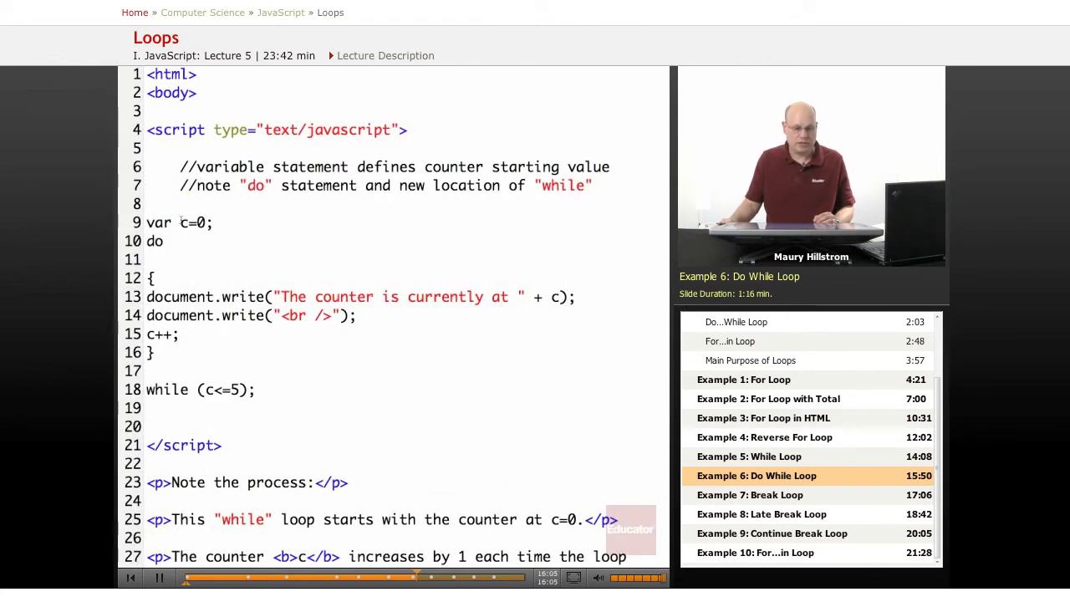
# Highlight the do-while loop's closing condition (c<=5) on line 18
pyautogui.doubleClick(193, 222)
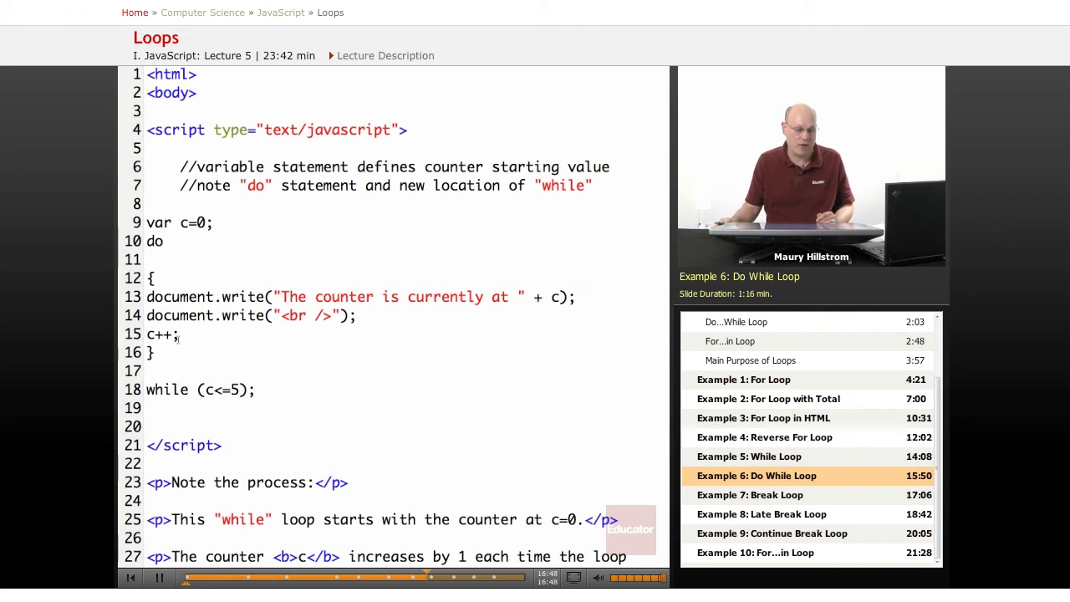
pyautogui.doubleClick(222, 390)
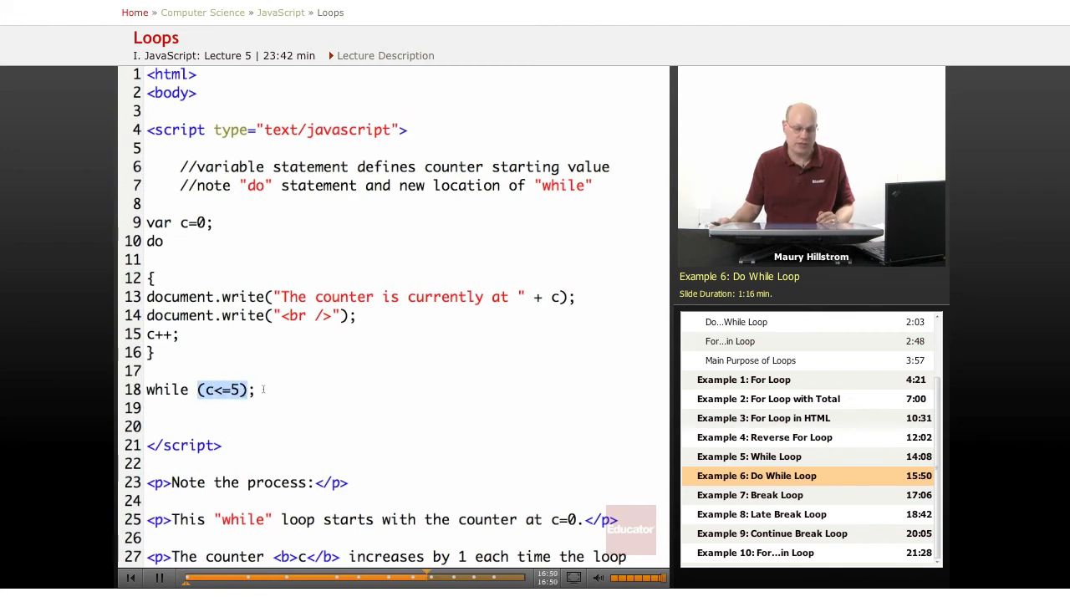